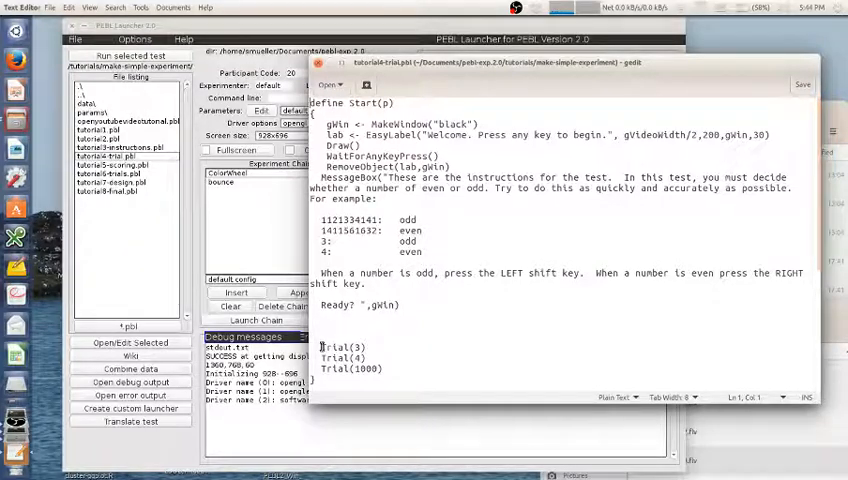
Assign the first Trial(3) call's result to variable a by adding 'a <-' before it
double_click(340, 346)
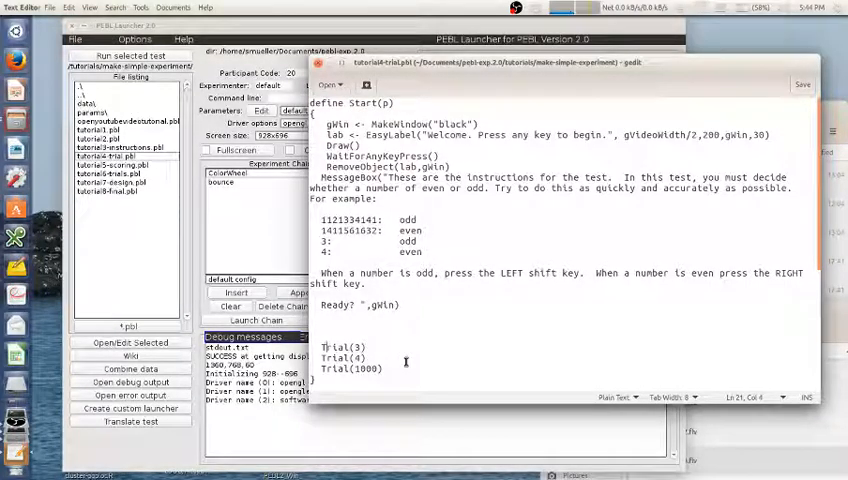
scroll("down", 3)
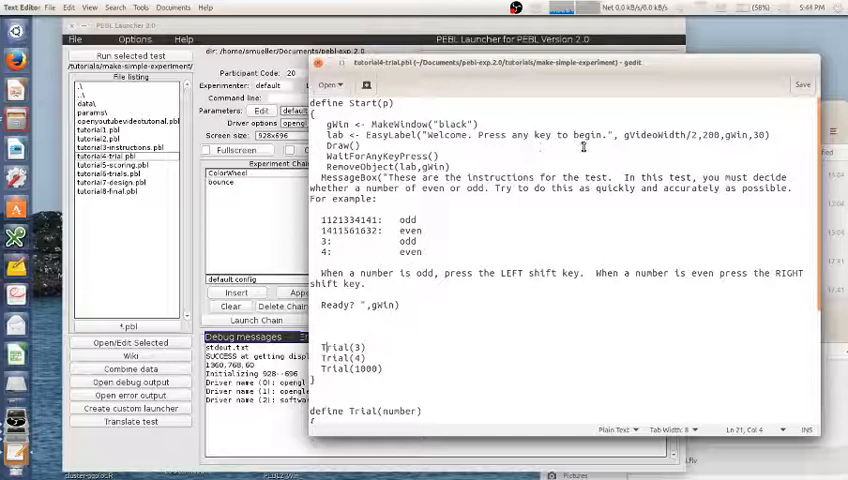
scroll("down", 3)
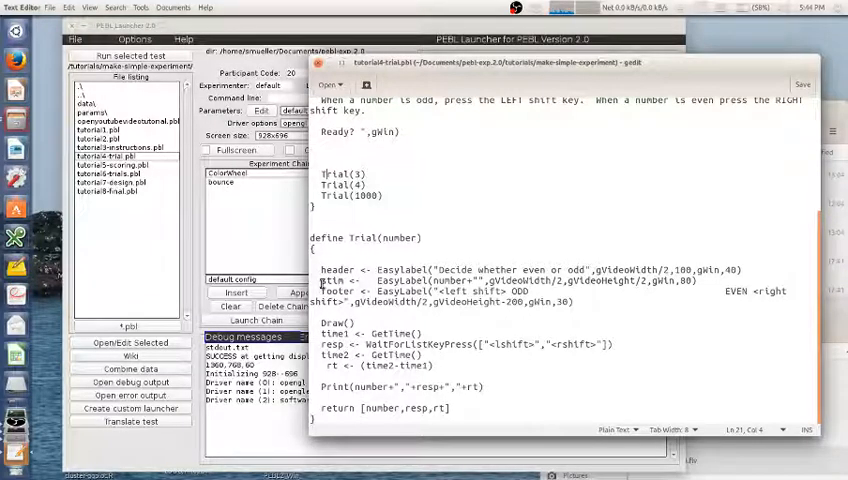
mouse_move(534, 264)
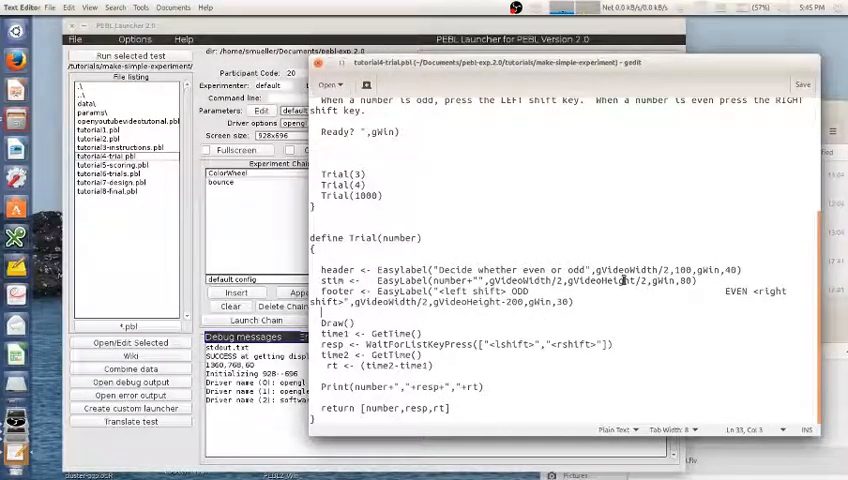
mouse_move(468, 238)
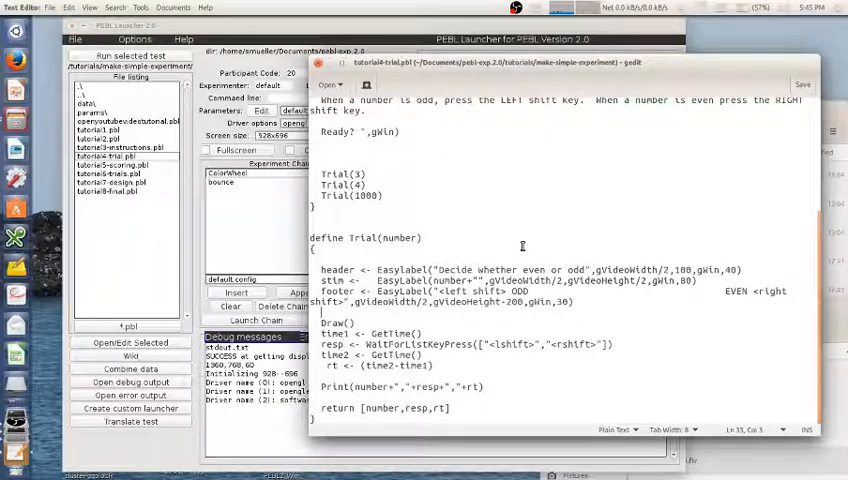
mouse_move(550, 322)
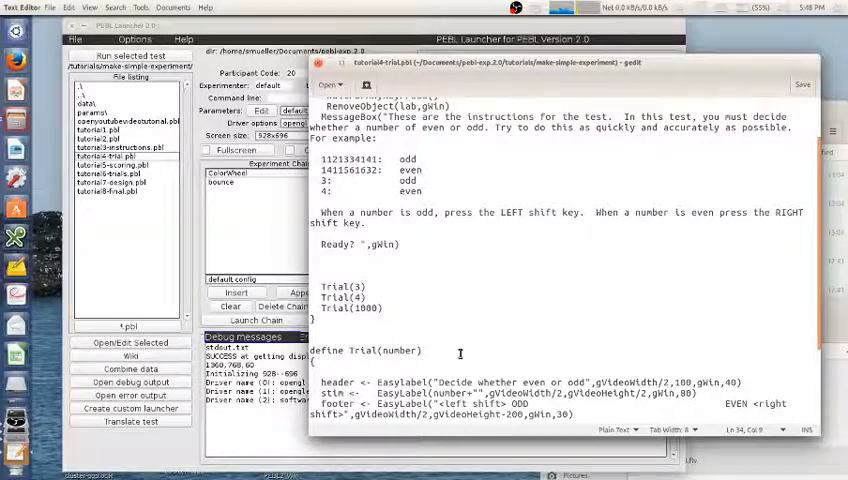
scroll("down", 3)
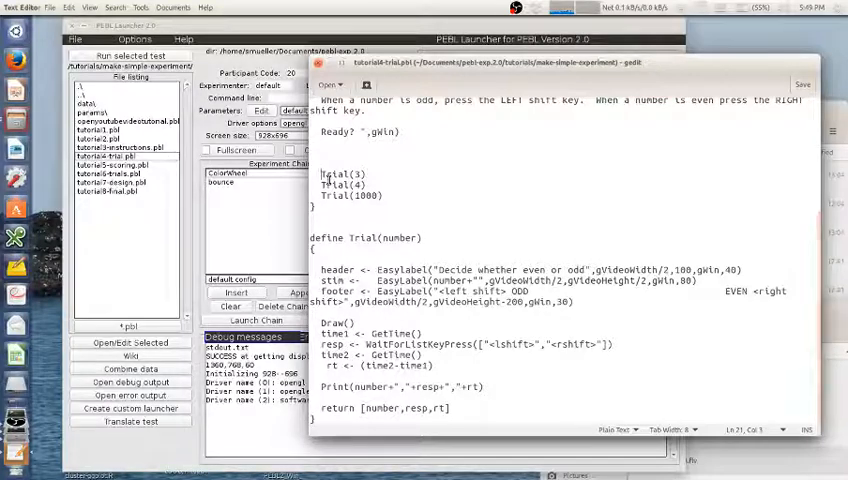
type("a <-")
left_click(358, 194)
type("c ")
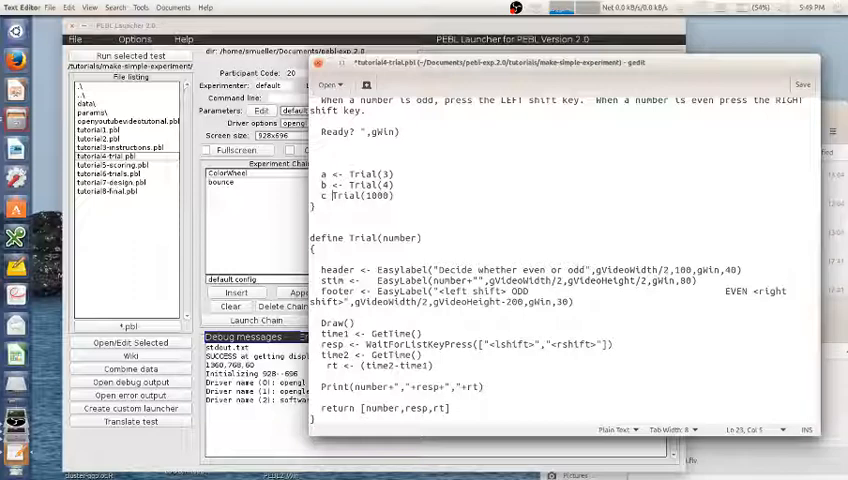
Save the modified odd/even experiment script with Ctrl+S
key("ctrl+s")
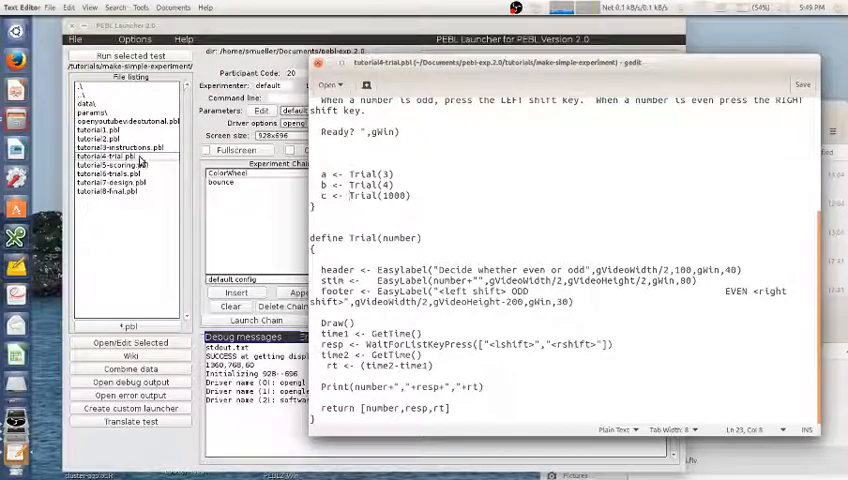
Run the selected experiment file in PEBL Launcher and confirm OK on the instructions screen
left_click(128, 56)
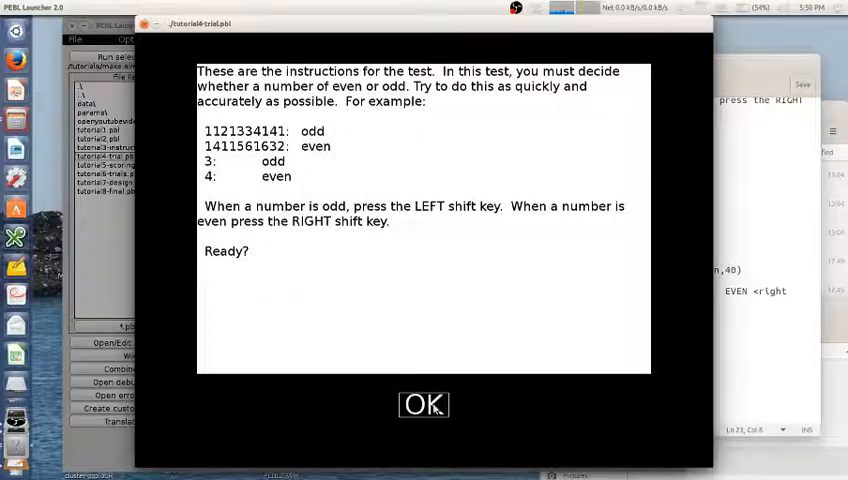
left_click(424, 404)
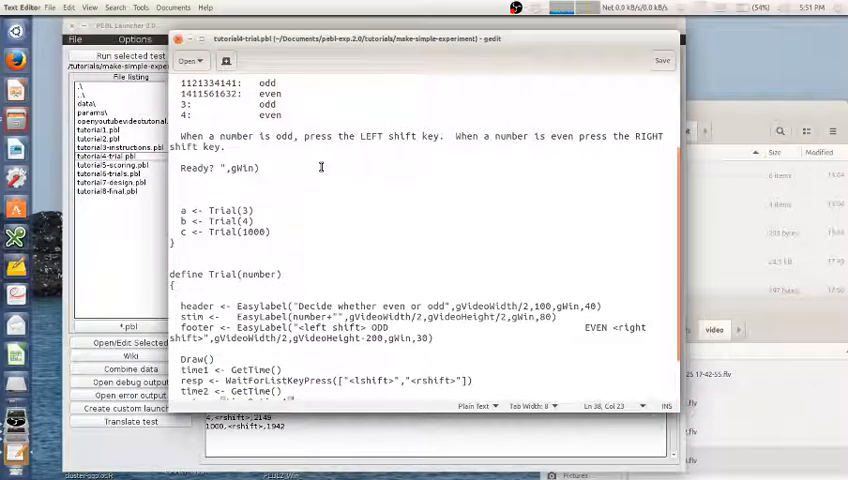
mouse_move(256, 230)
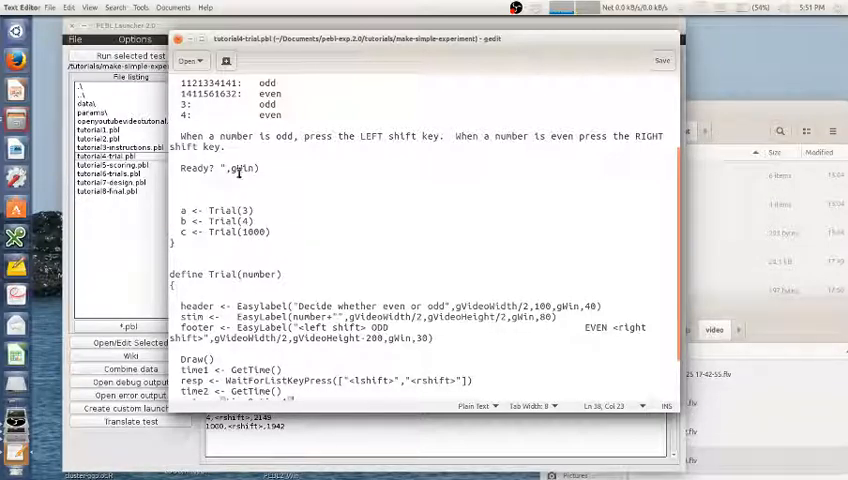
double_click(242, 168)
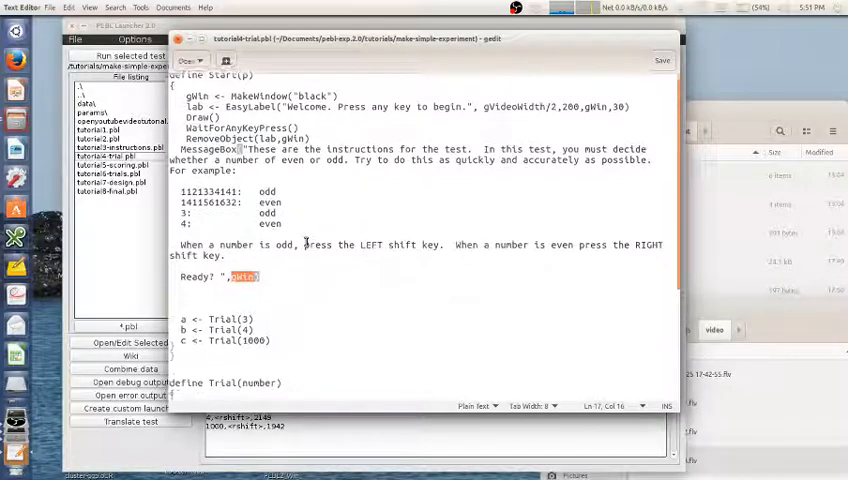
scroll("down", 3)
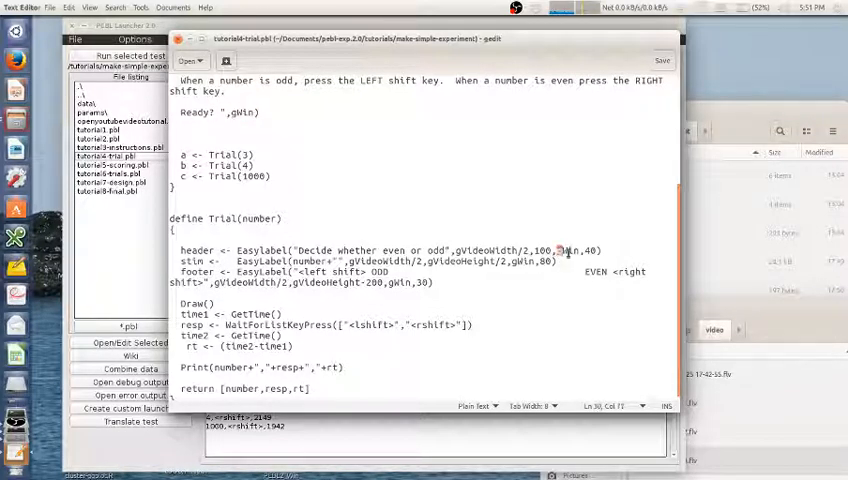
double_click(566, 250)
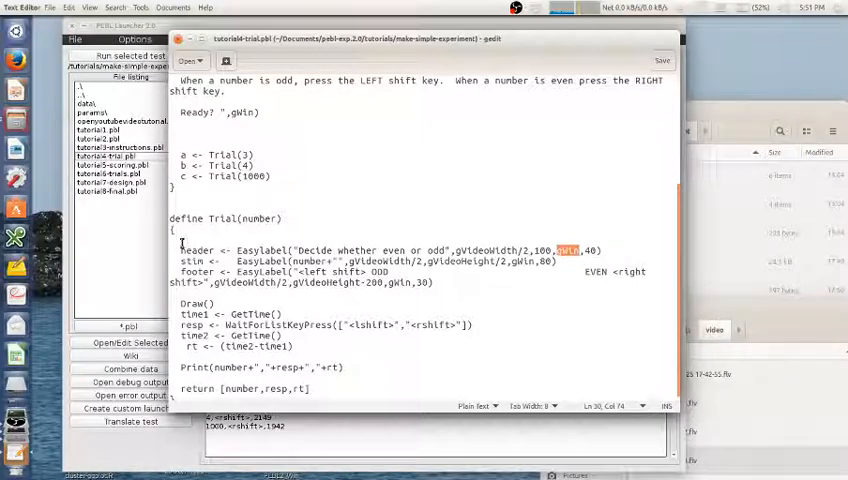